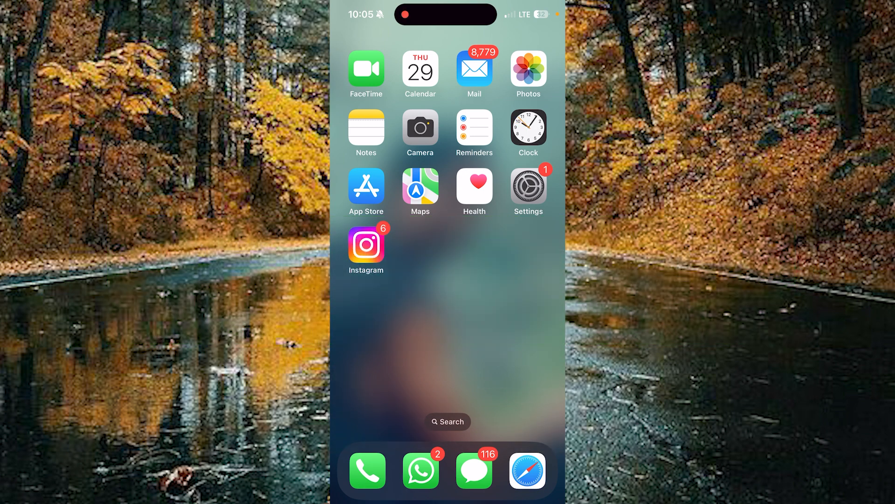
Step: Launch the Settings app from the iOS Home Screen
left_click(527, 185)
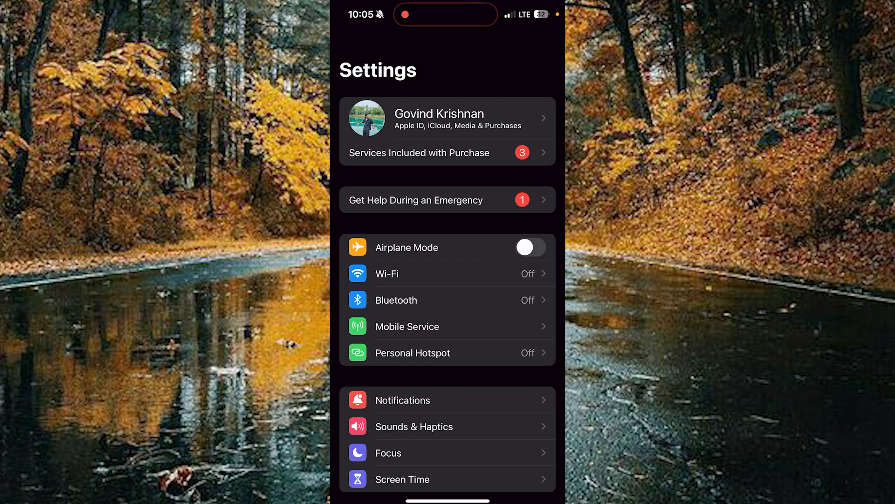
Step: Open Mobile Service and view JIO Usage showing 487.4 MB of 1.5 GB used
left_click(407, 326)
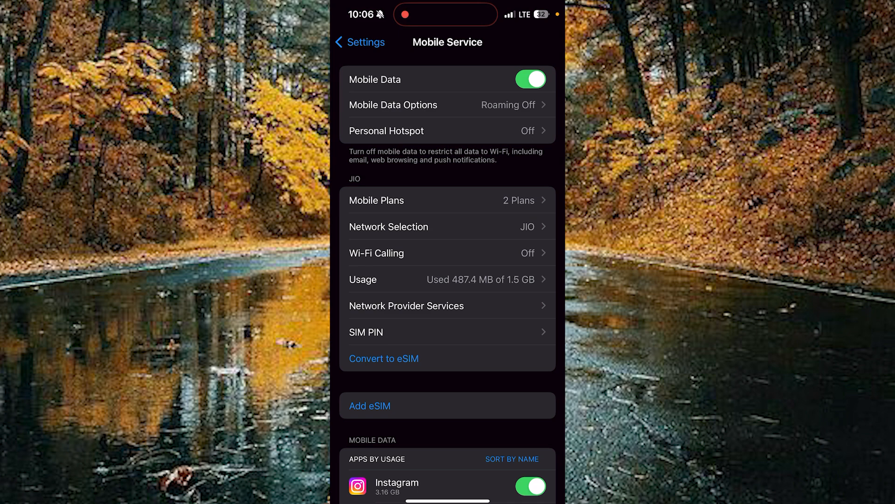
left_click(448, 280)
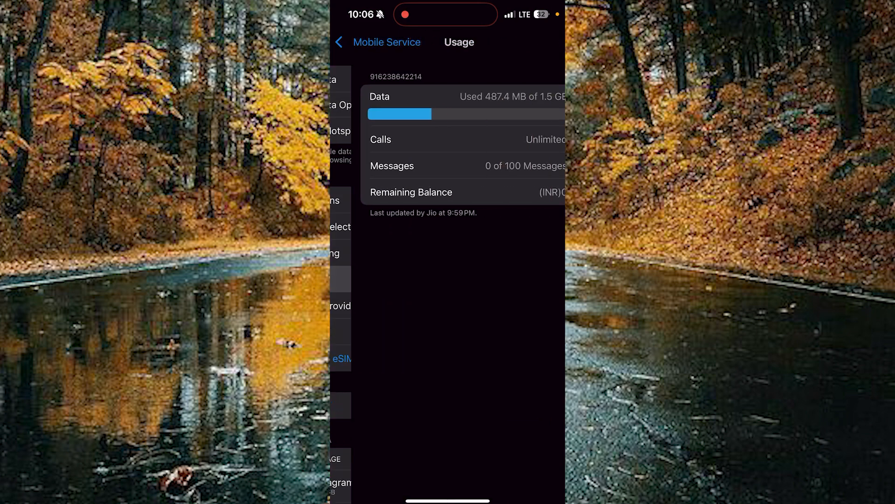